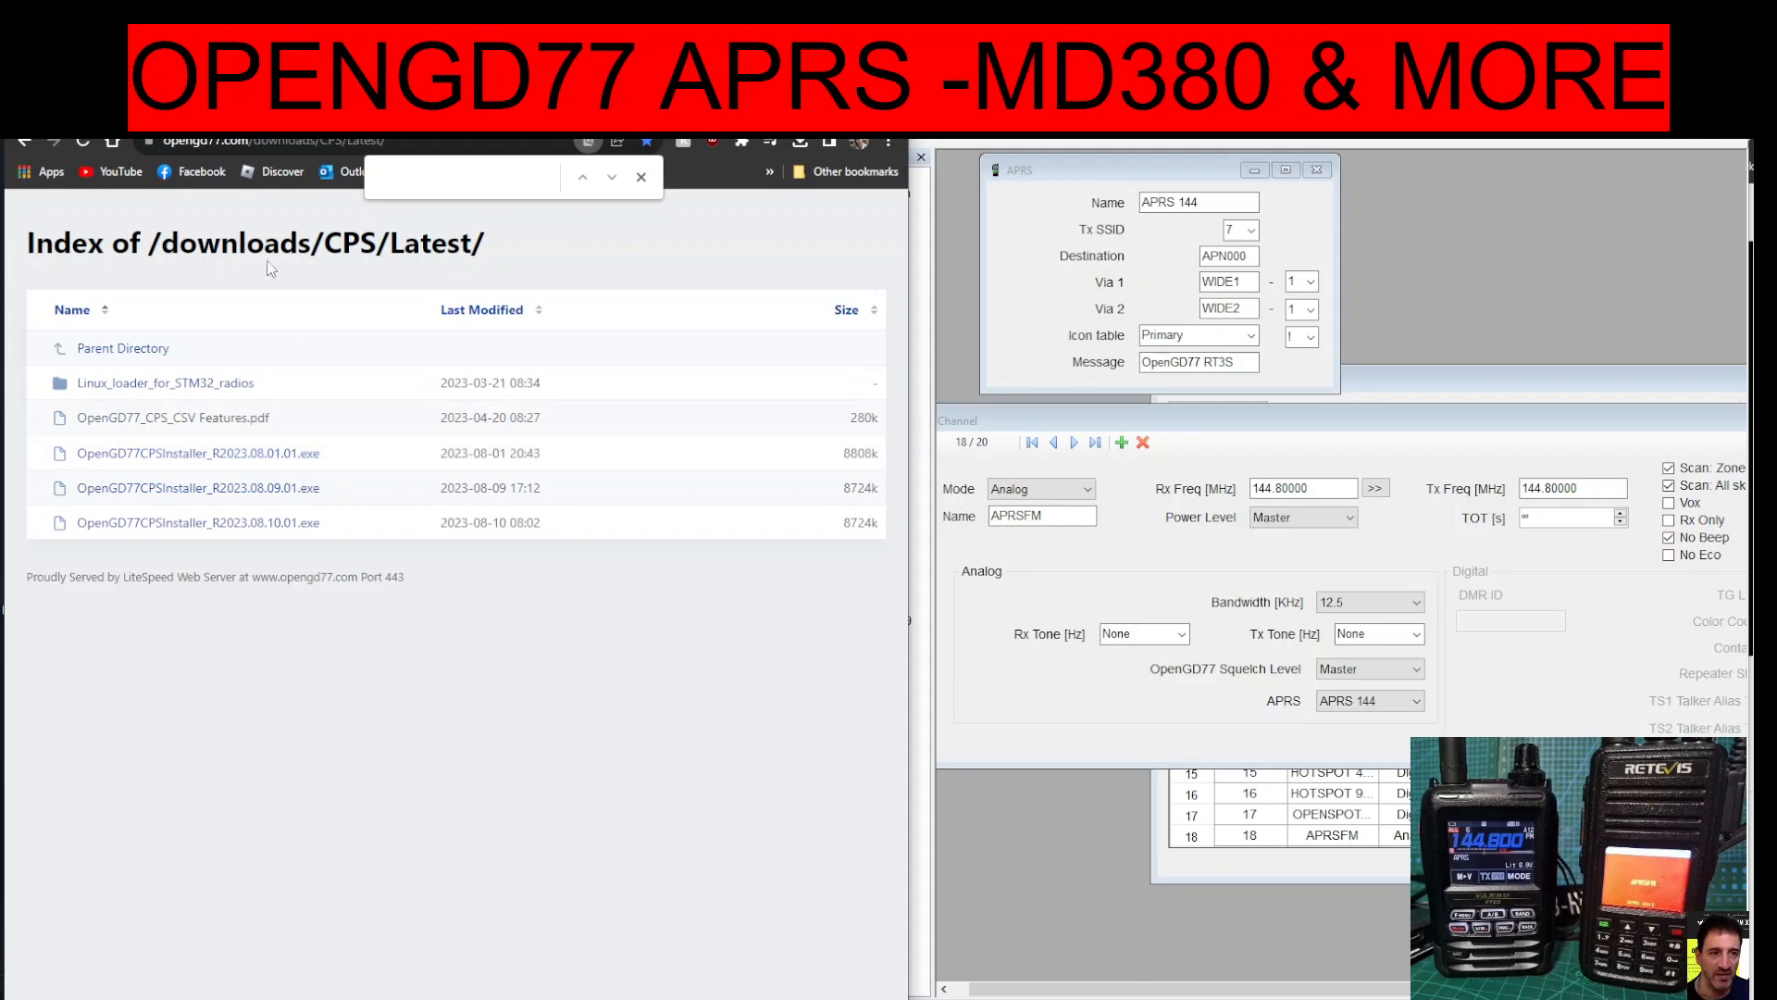
mouse_move(504, 738)
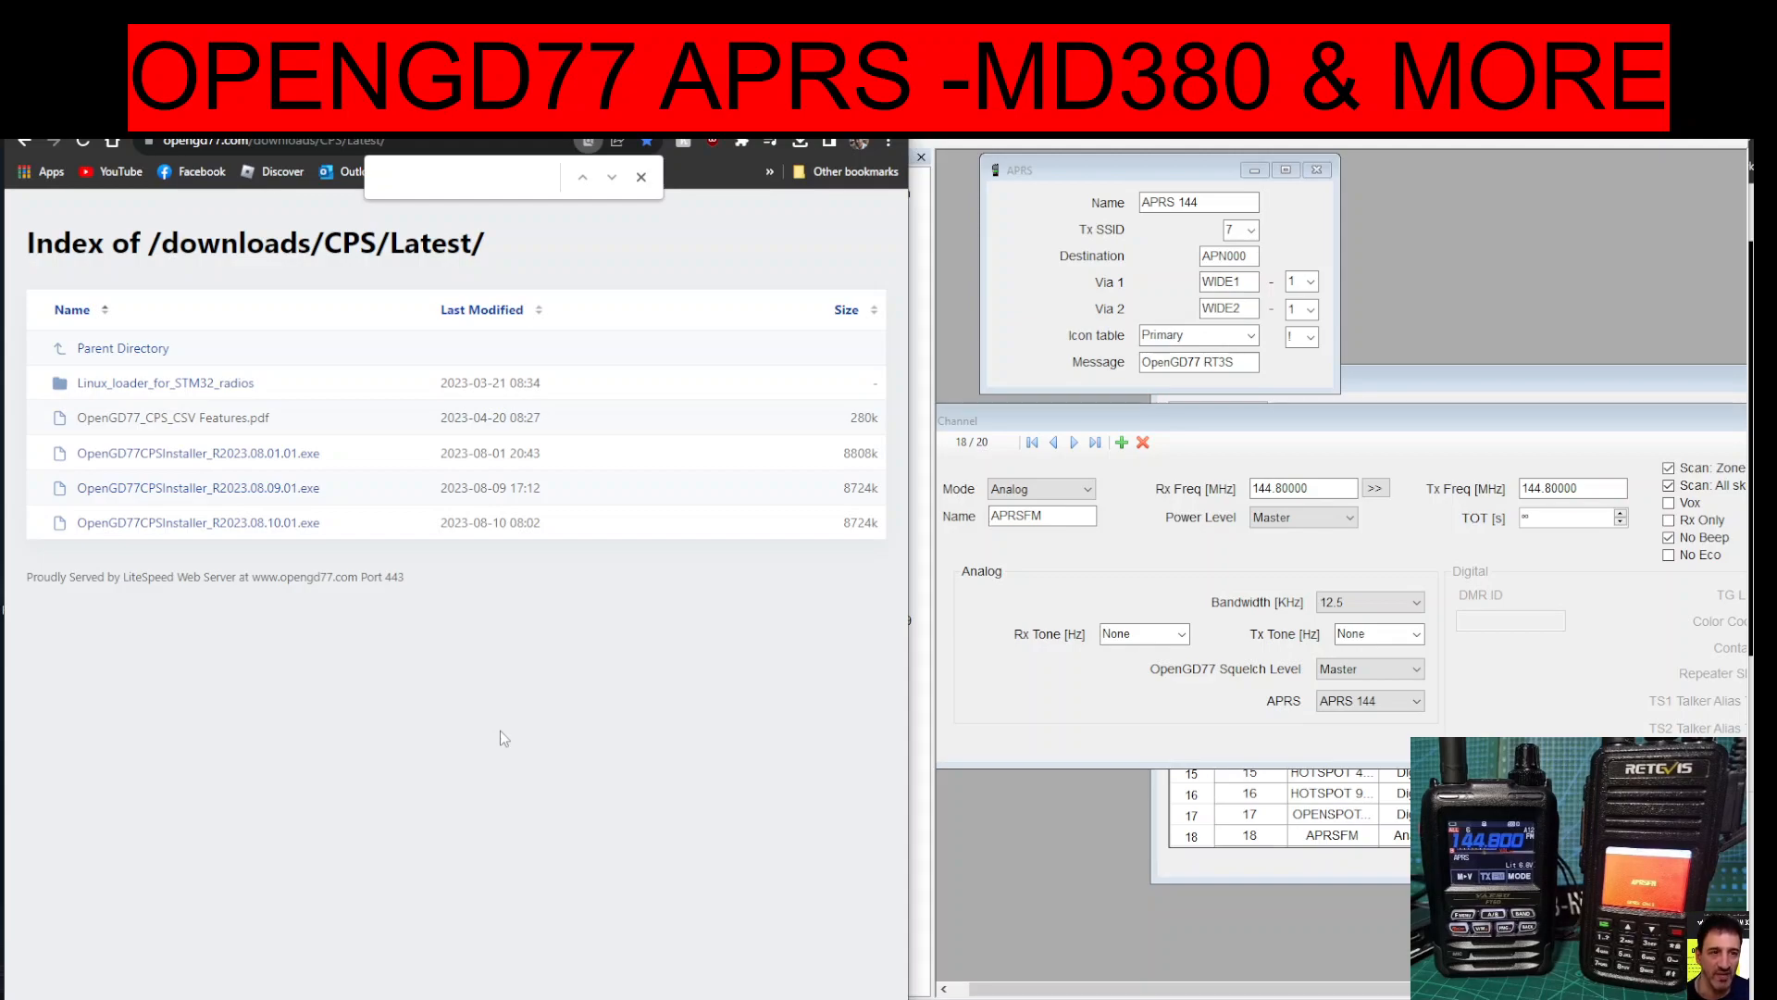
mouse_move(145, 590)
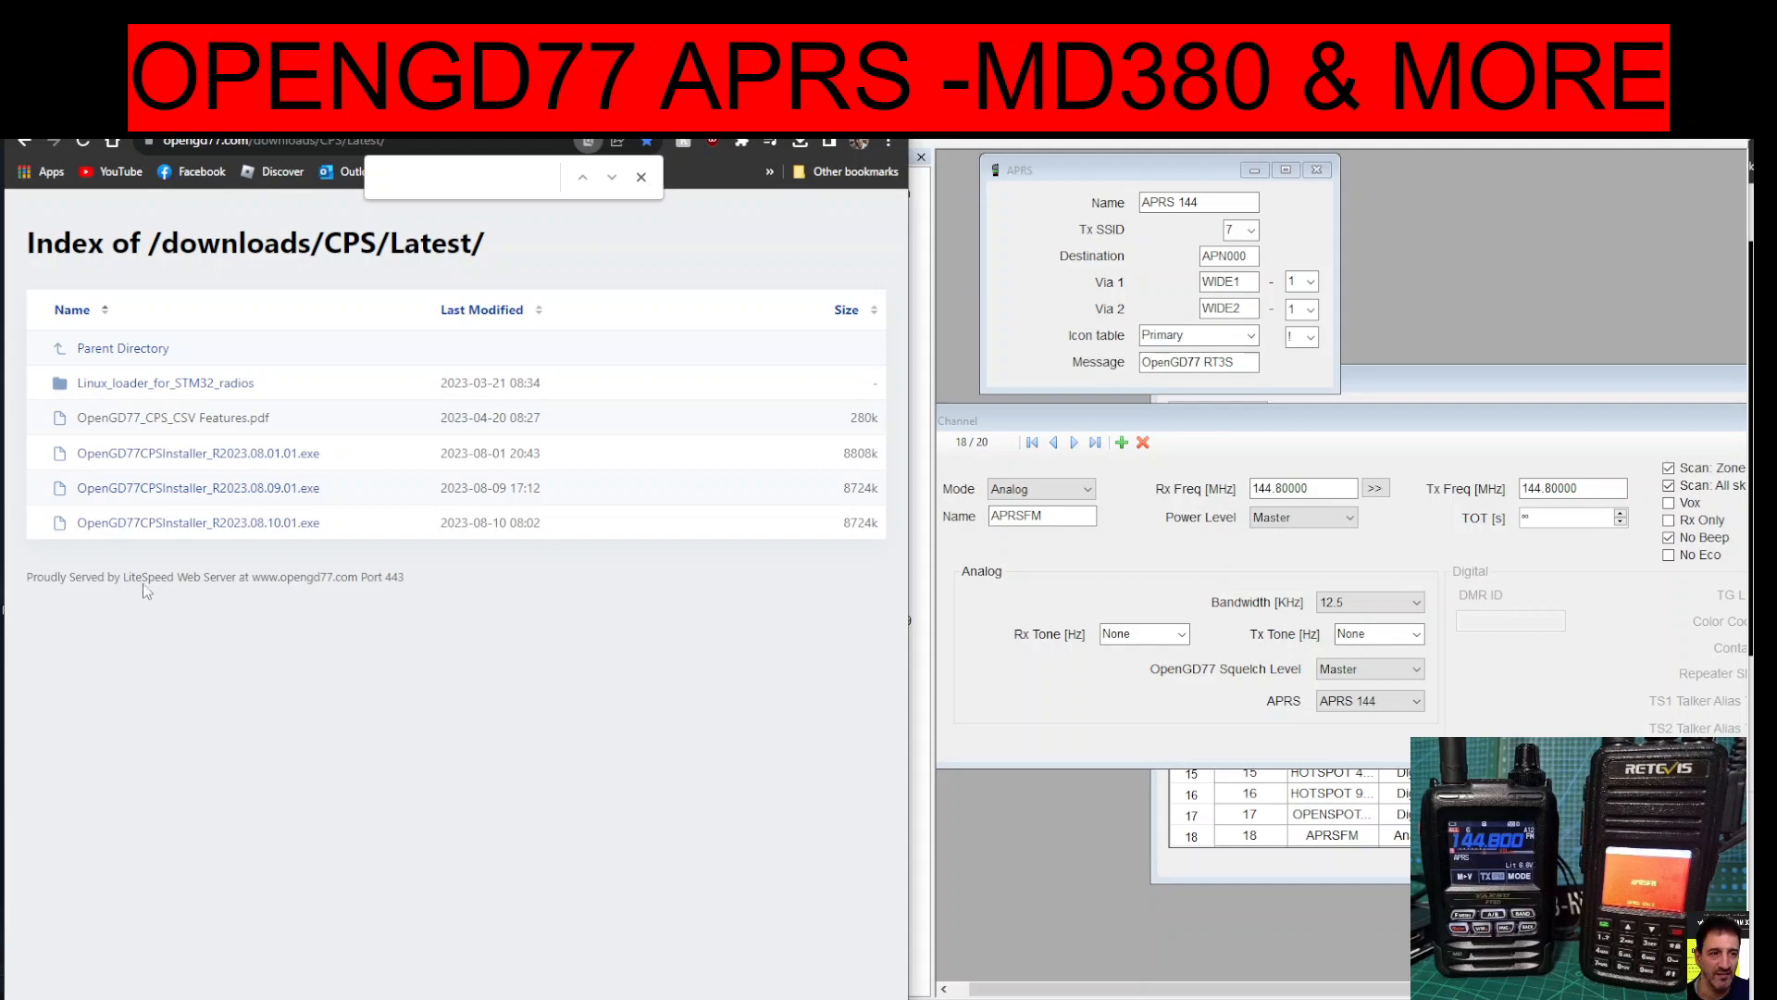
mouse_move(413, 730)
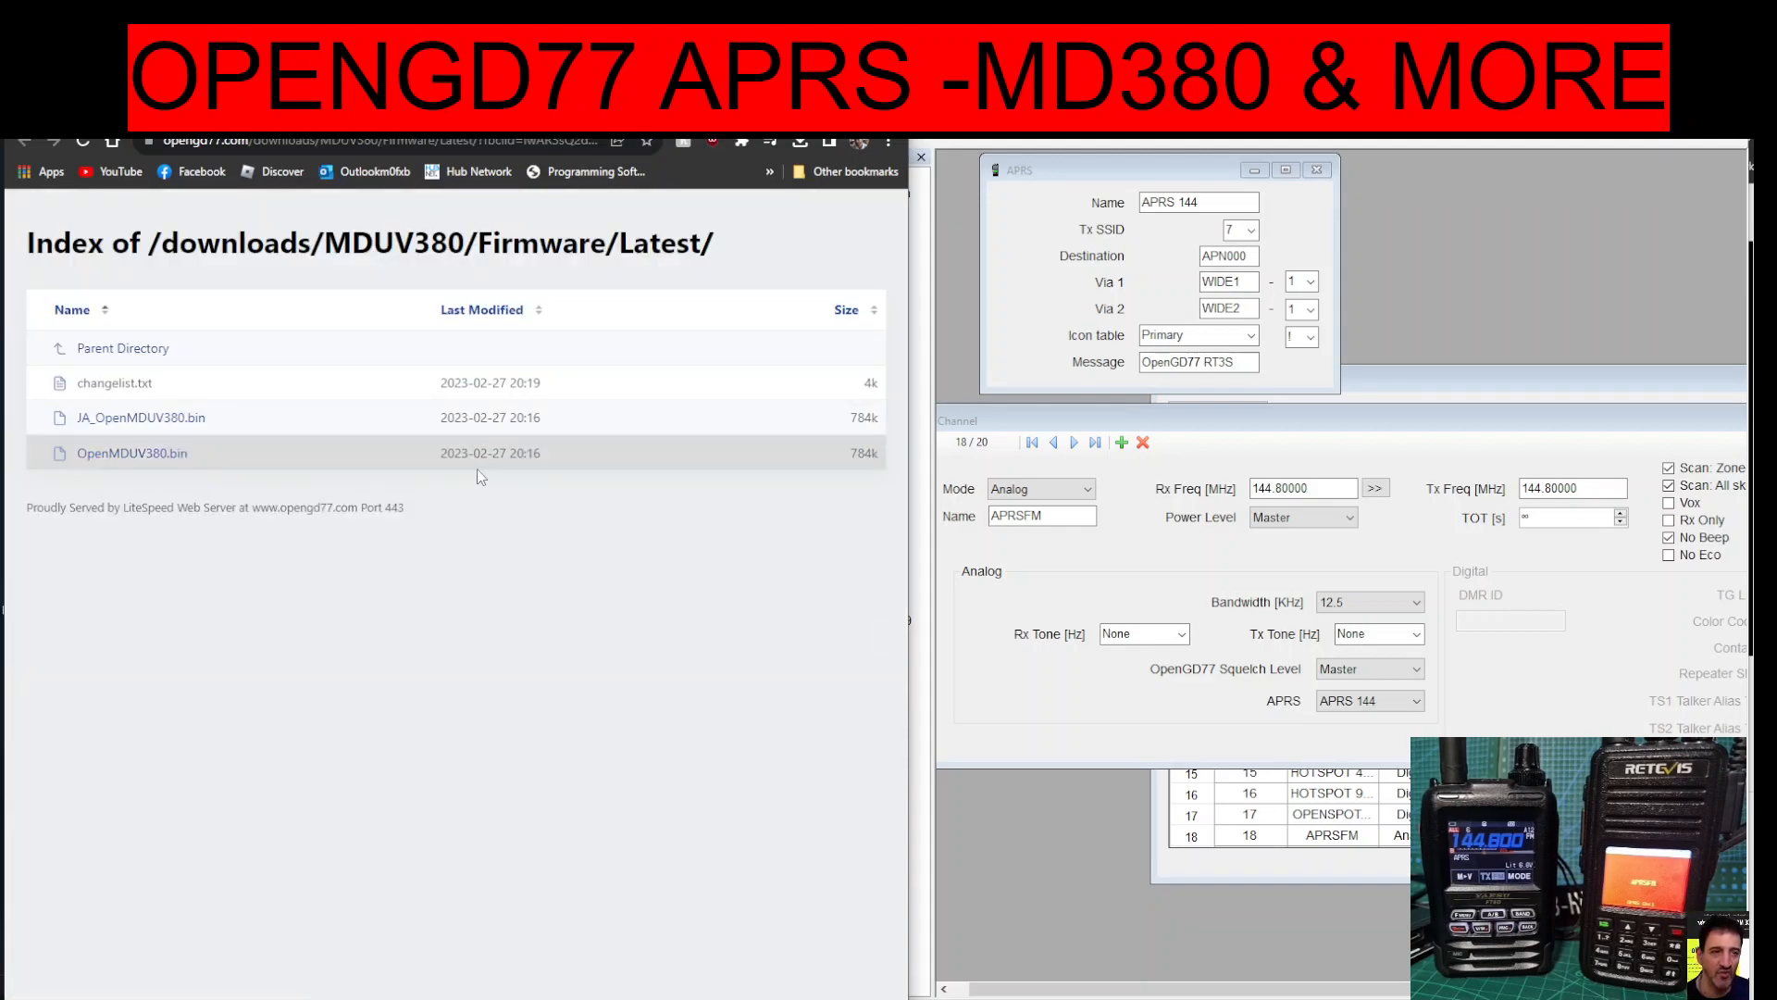
mouse_move(556, 469)
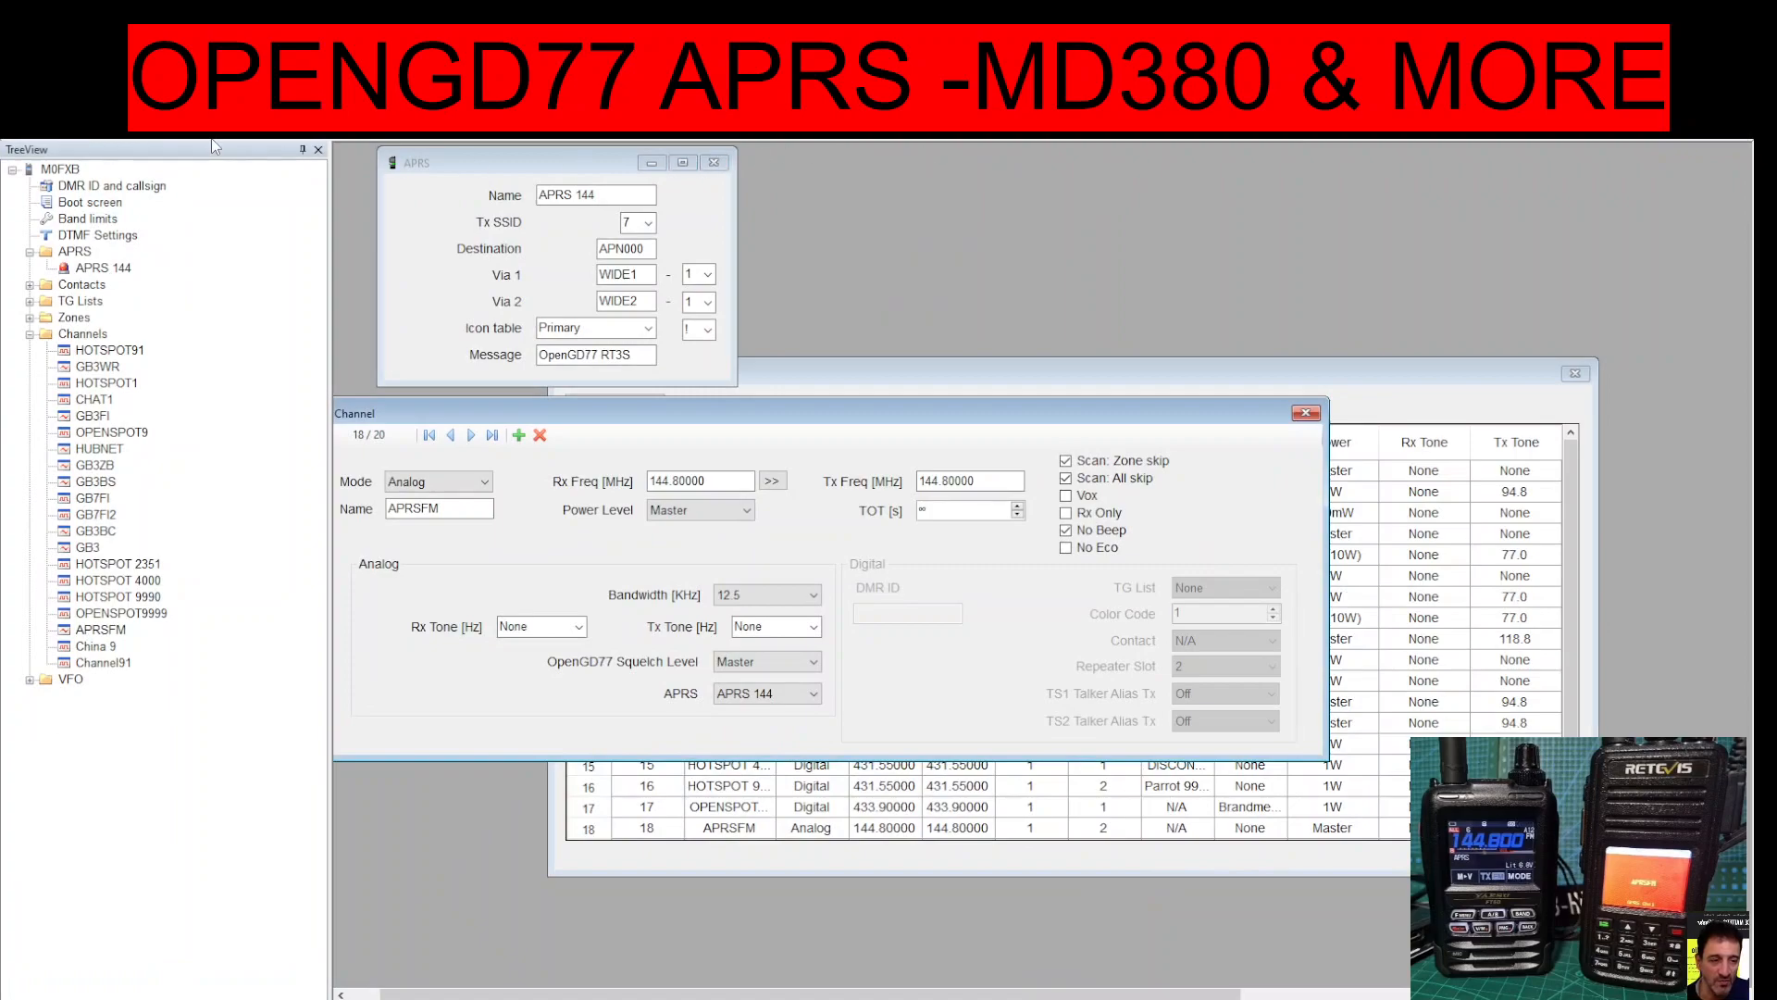
mouse_move(216, 145)
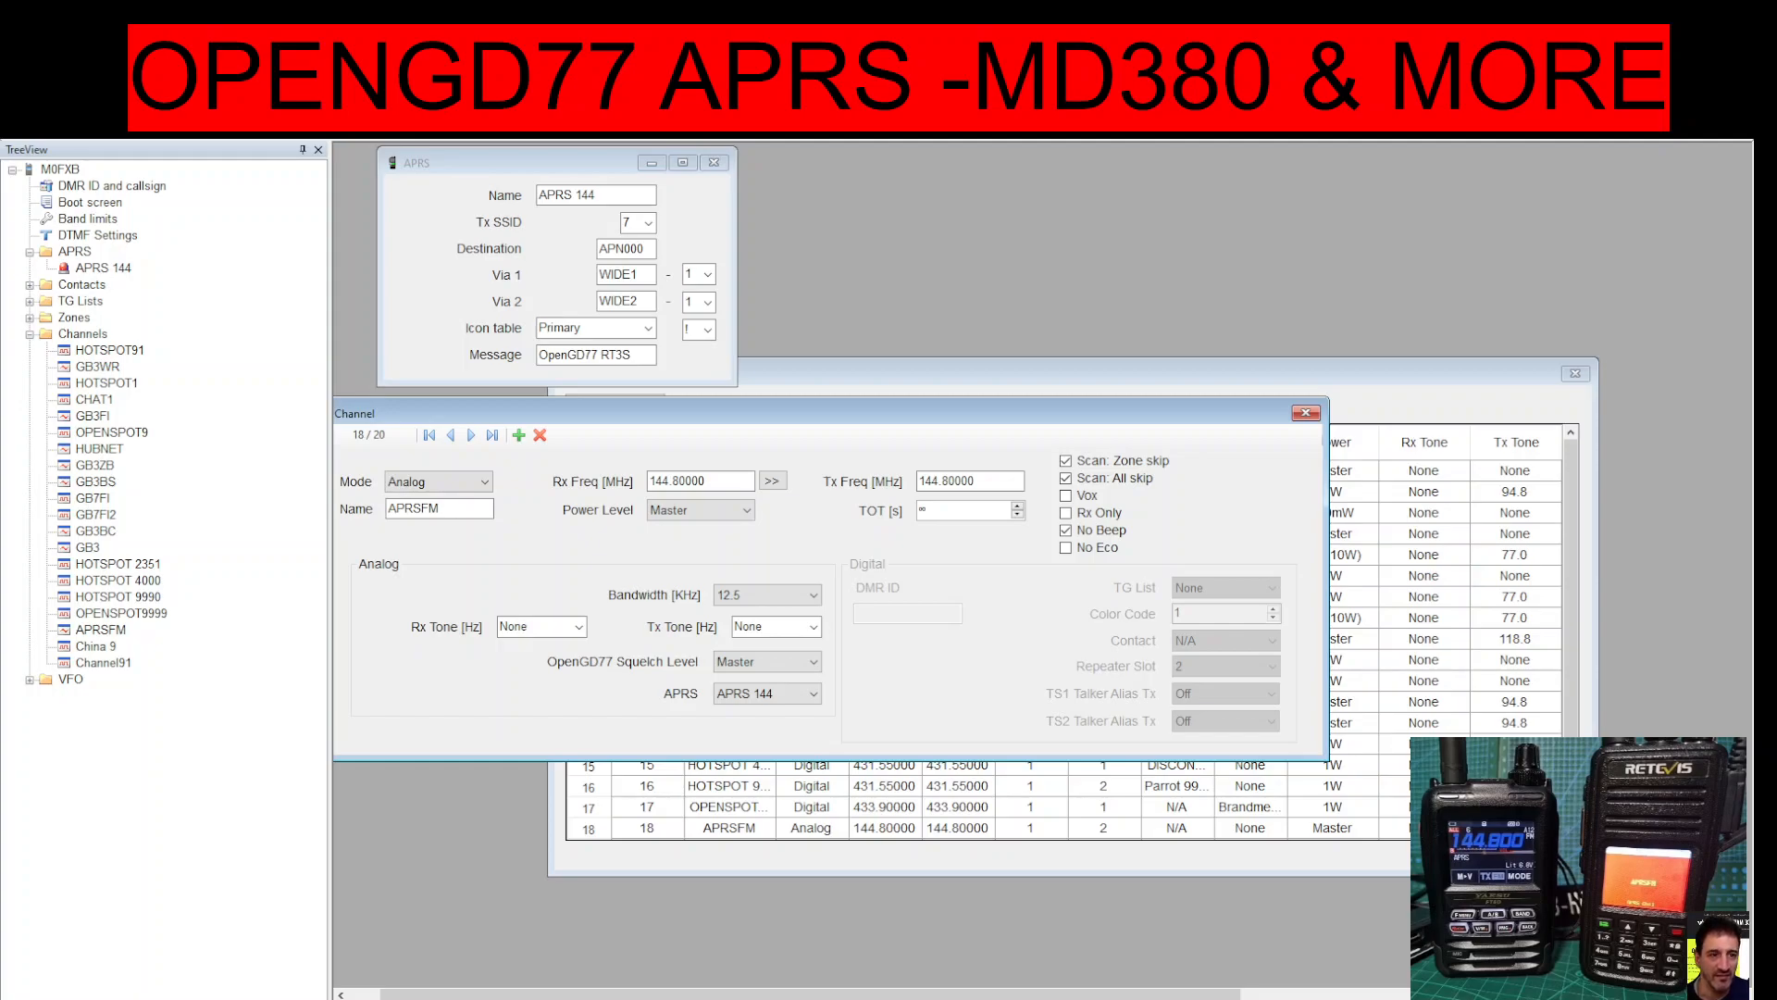
mouse_move(911, 409)
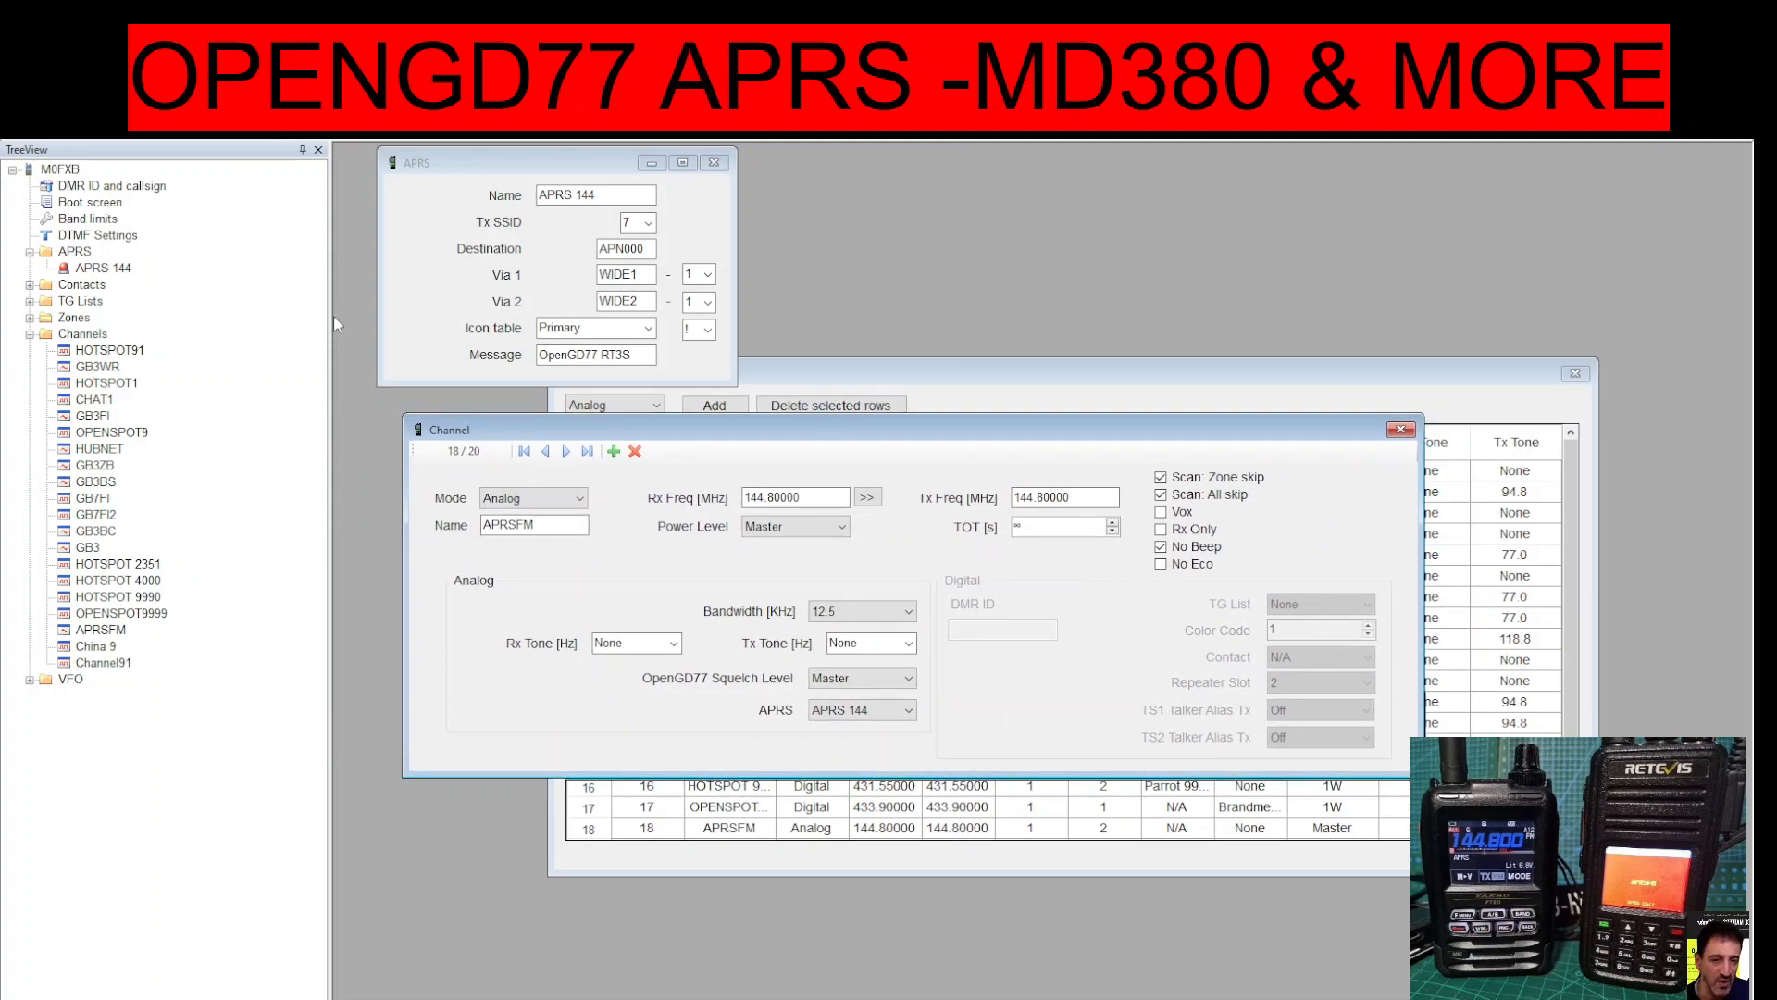
left_click(75, 251)
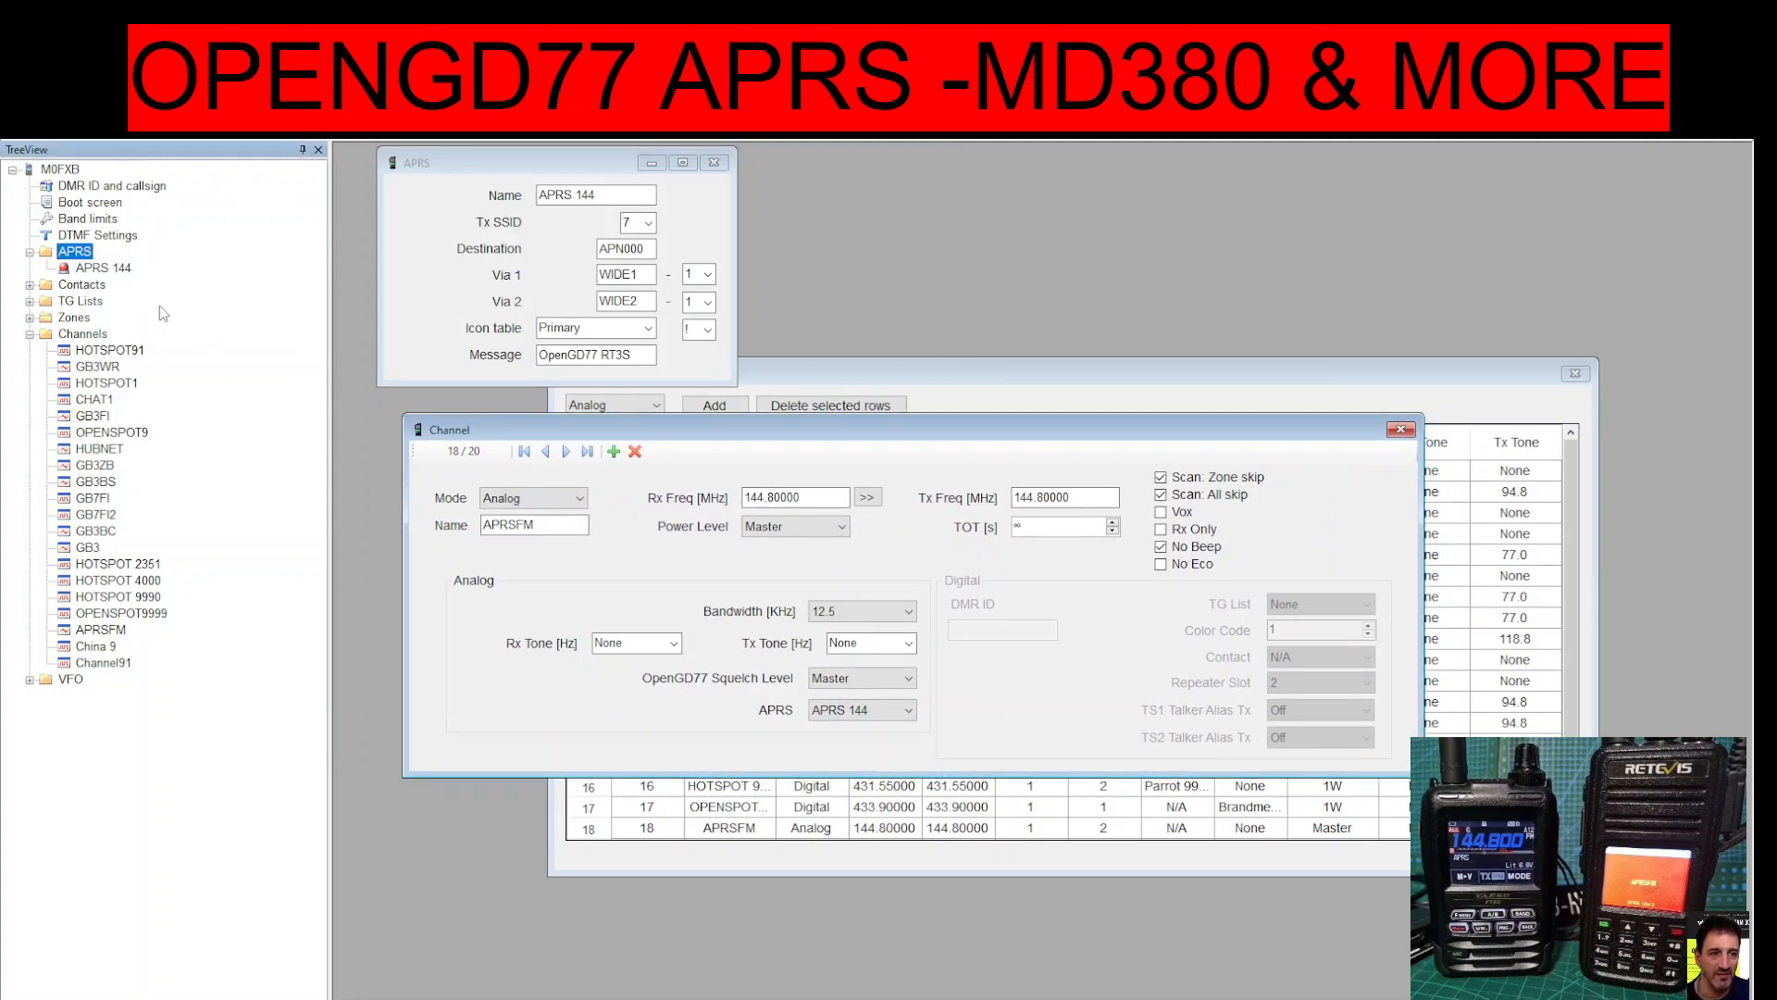
left_click(504, 162)
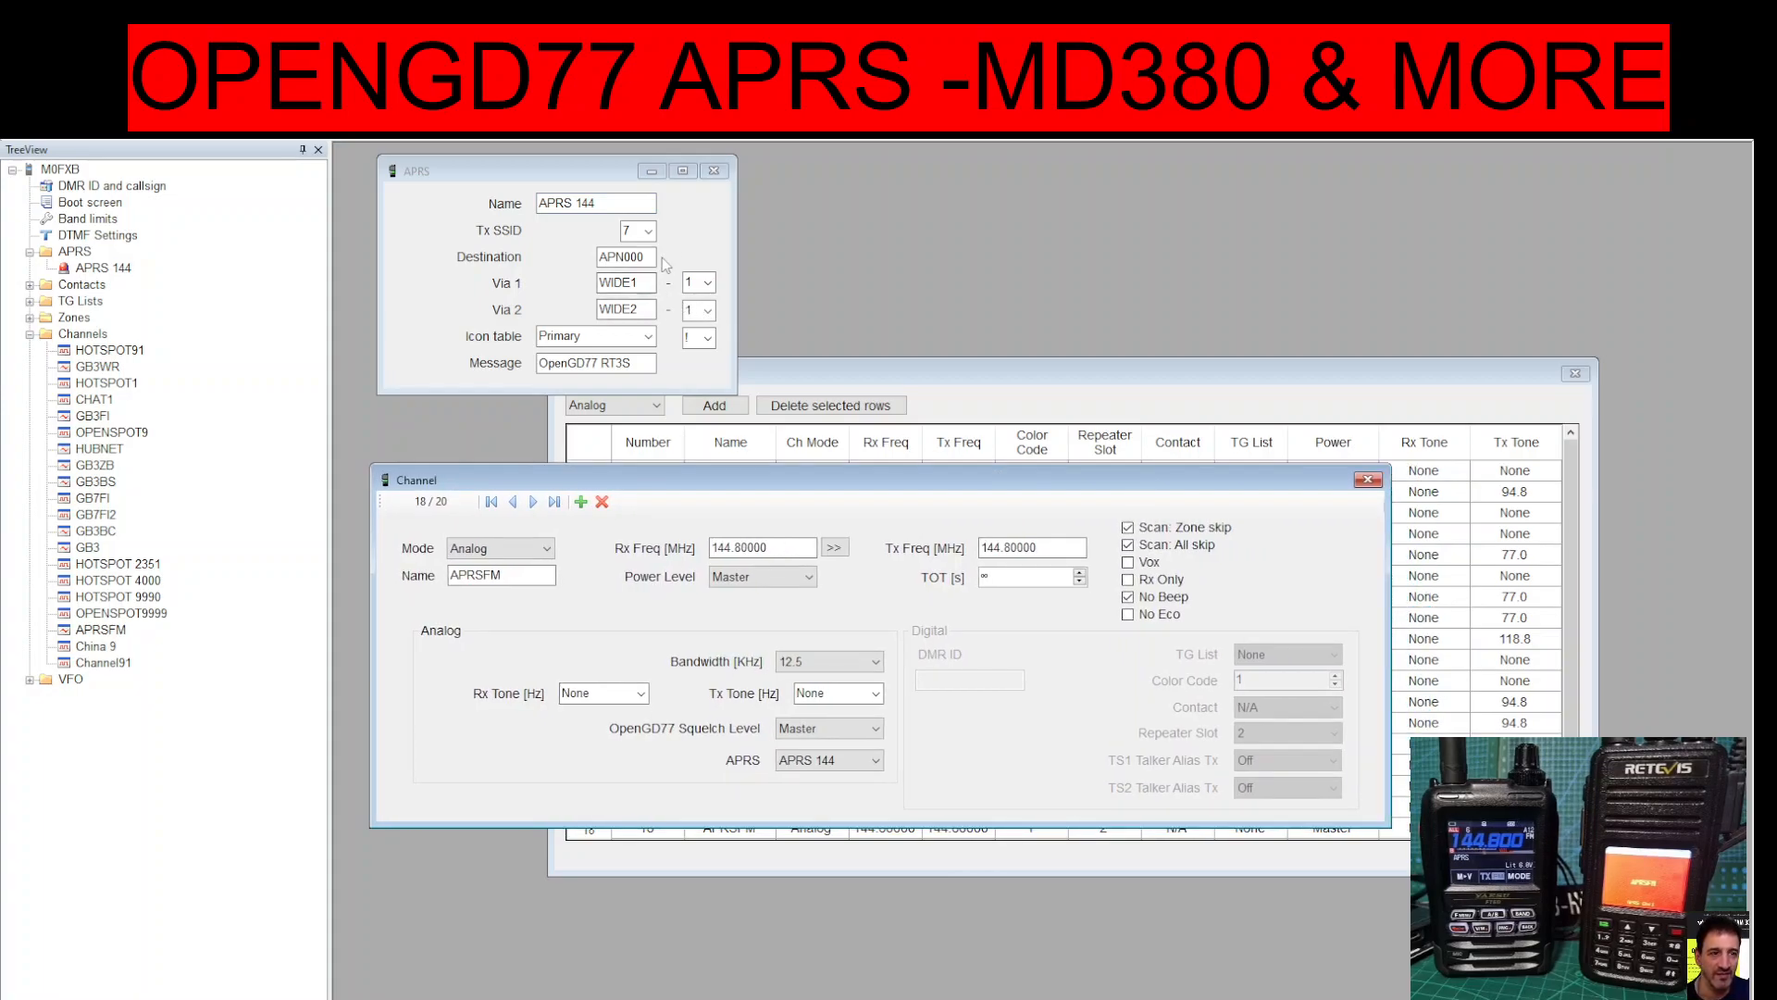
mouse_move(524, 295)
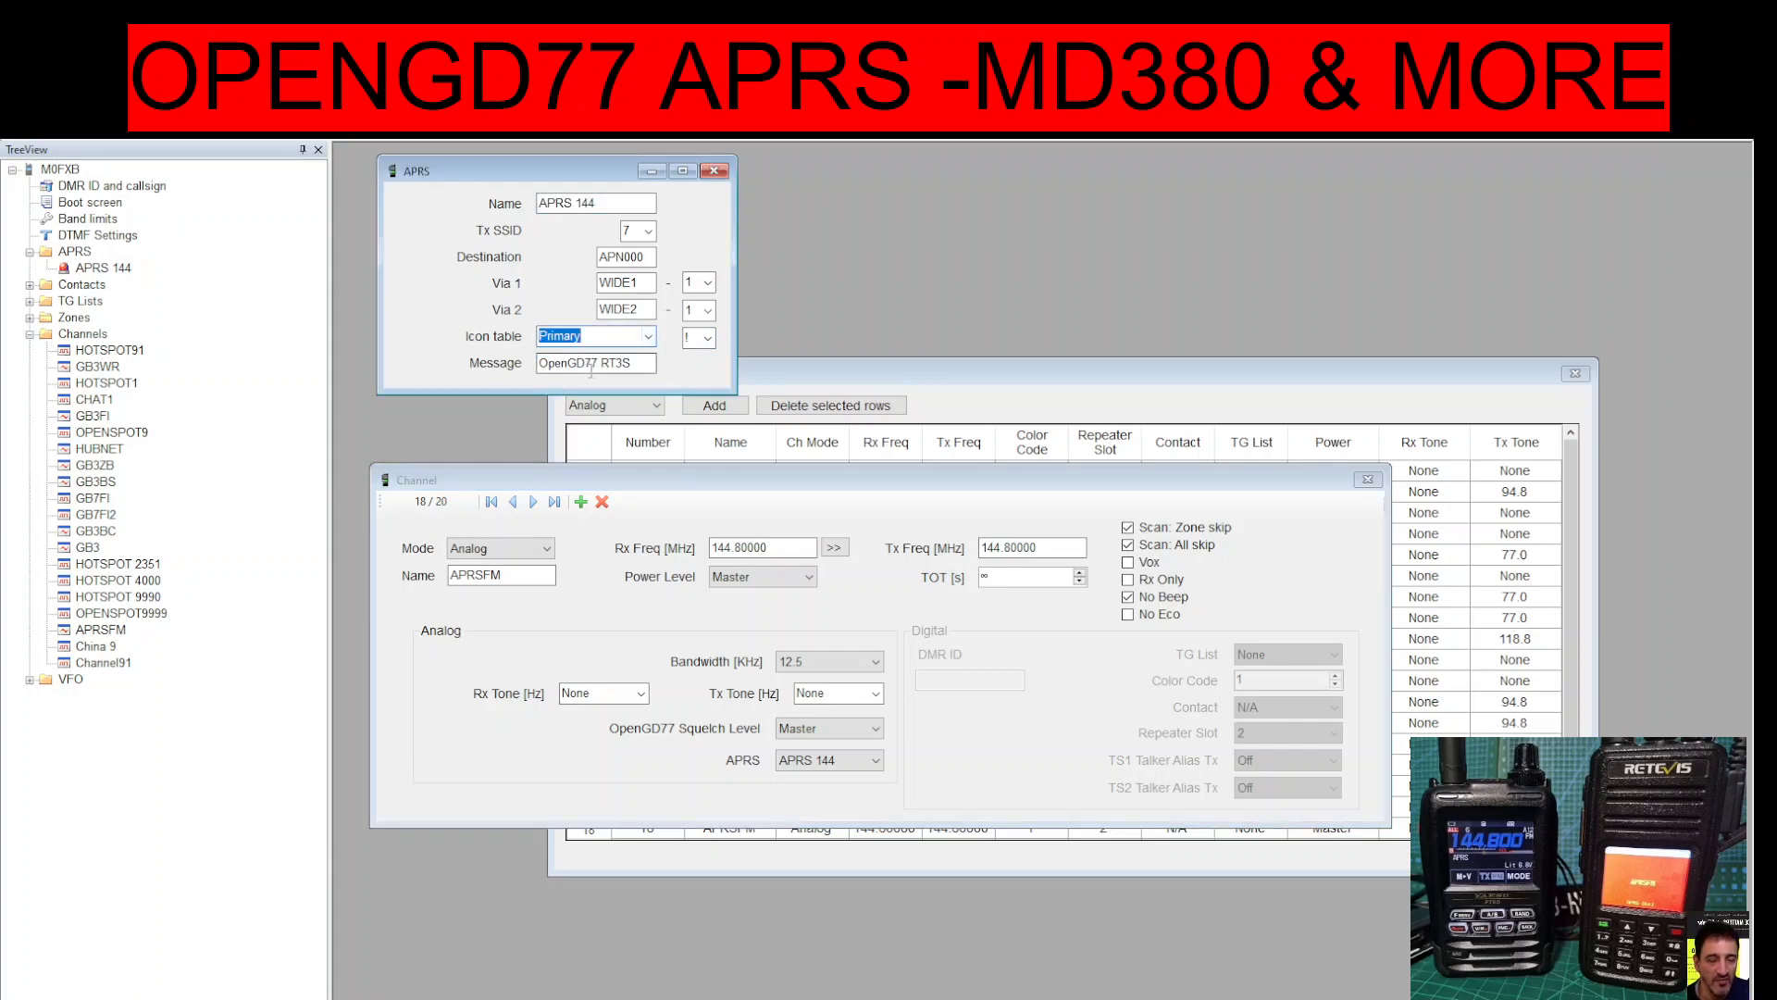
mouse_move(1445, 178)
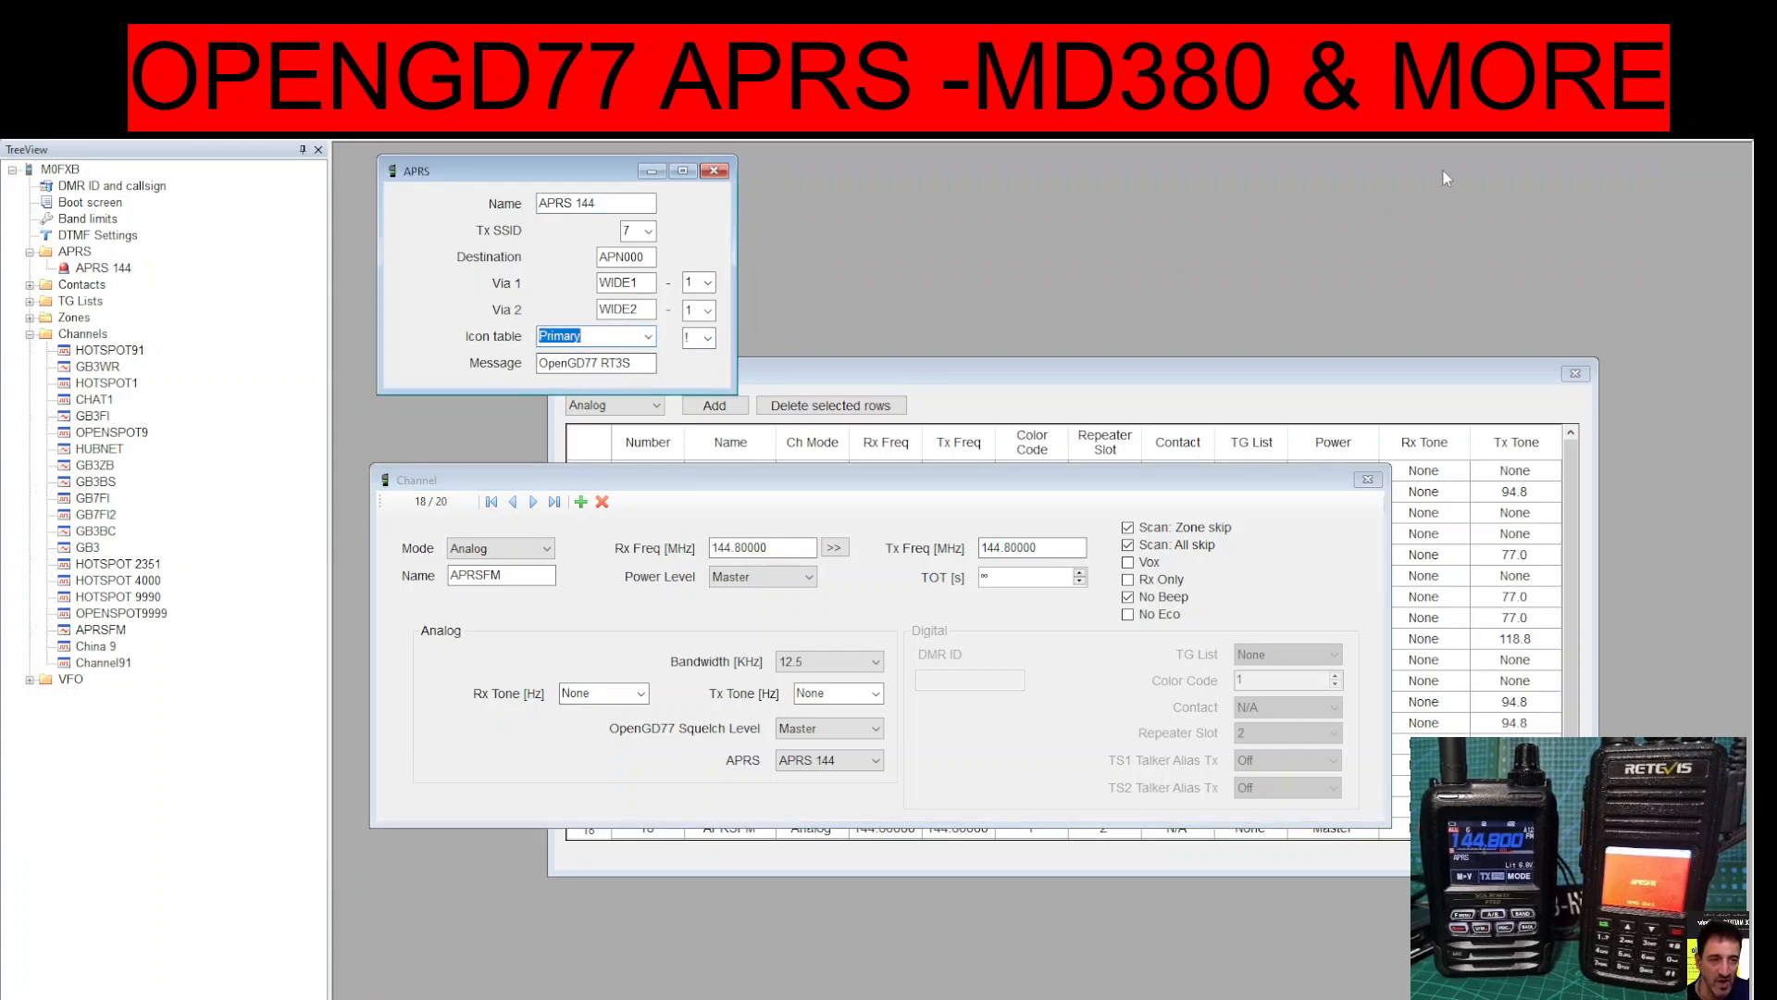
left_click(707, 337)
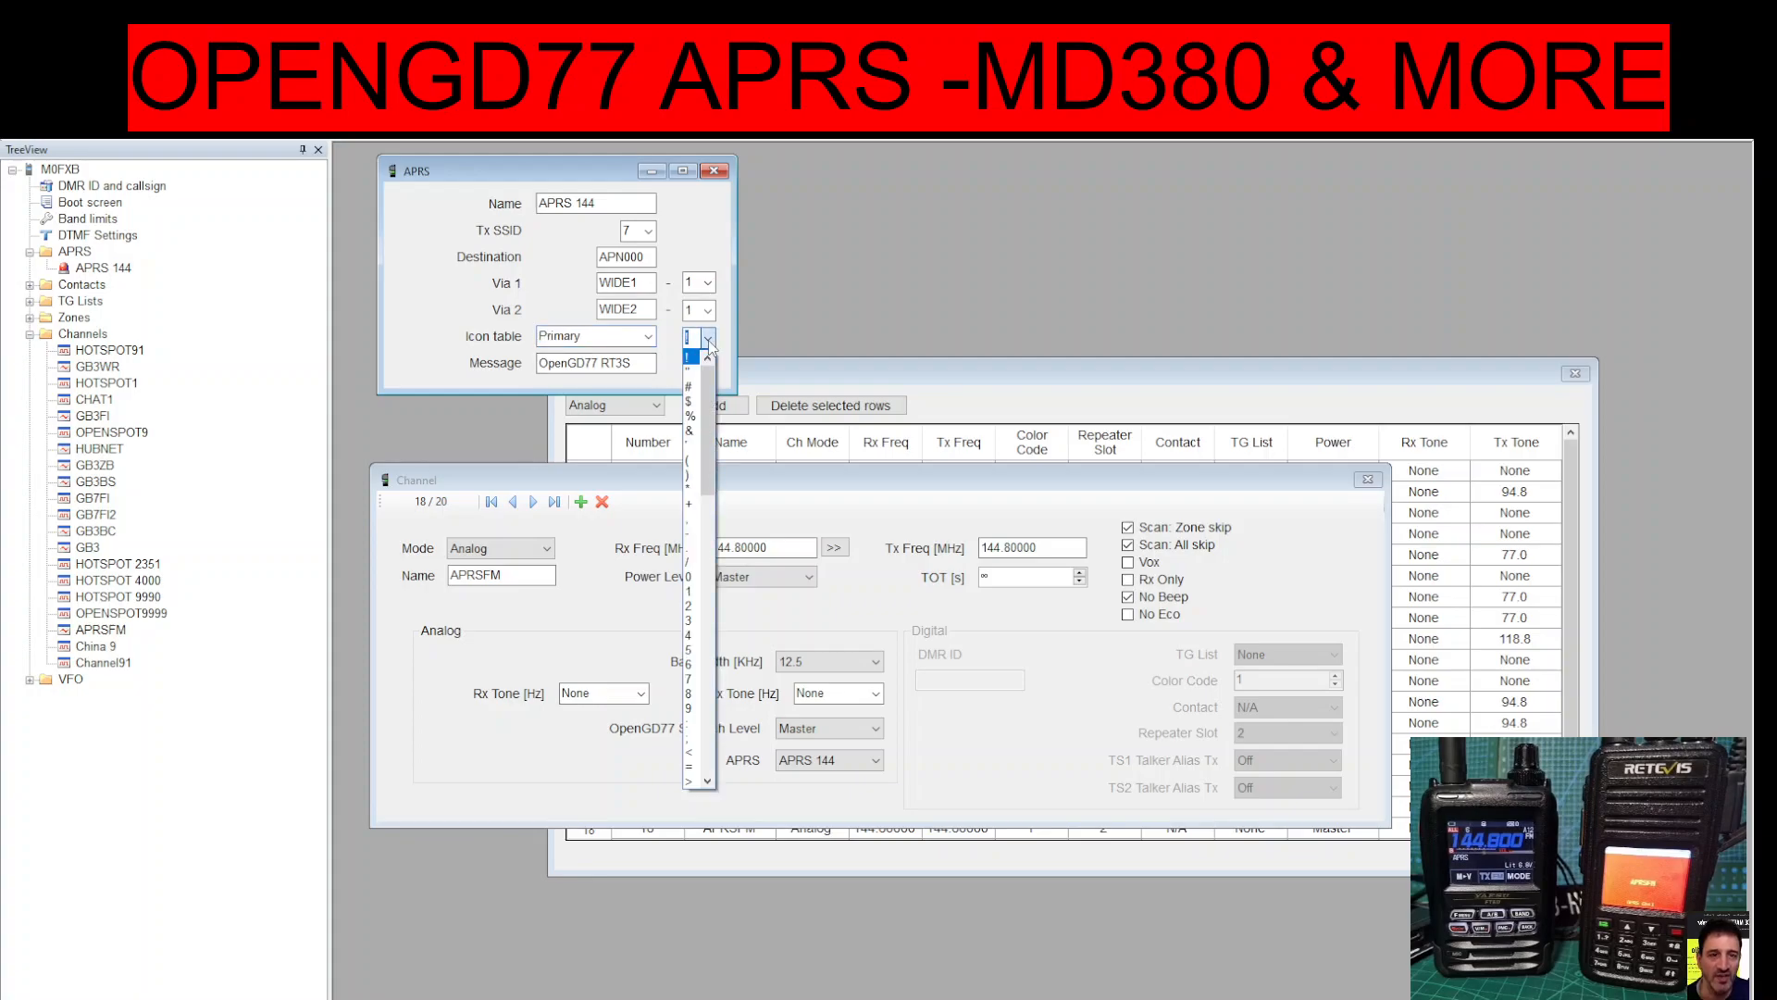
left_click(706, 337)
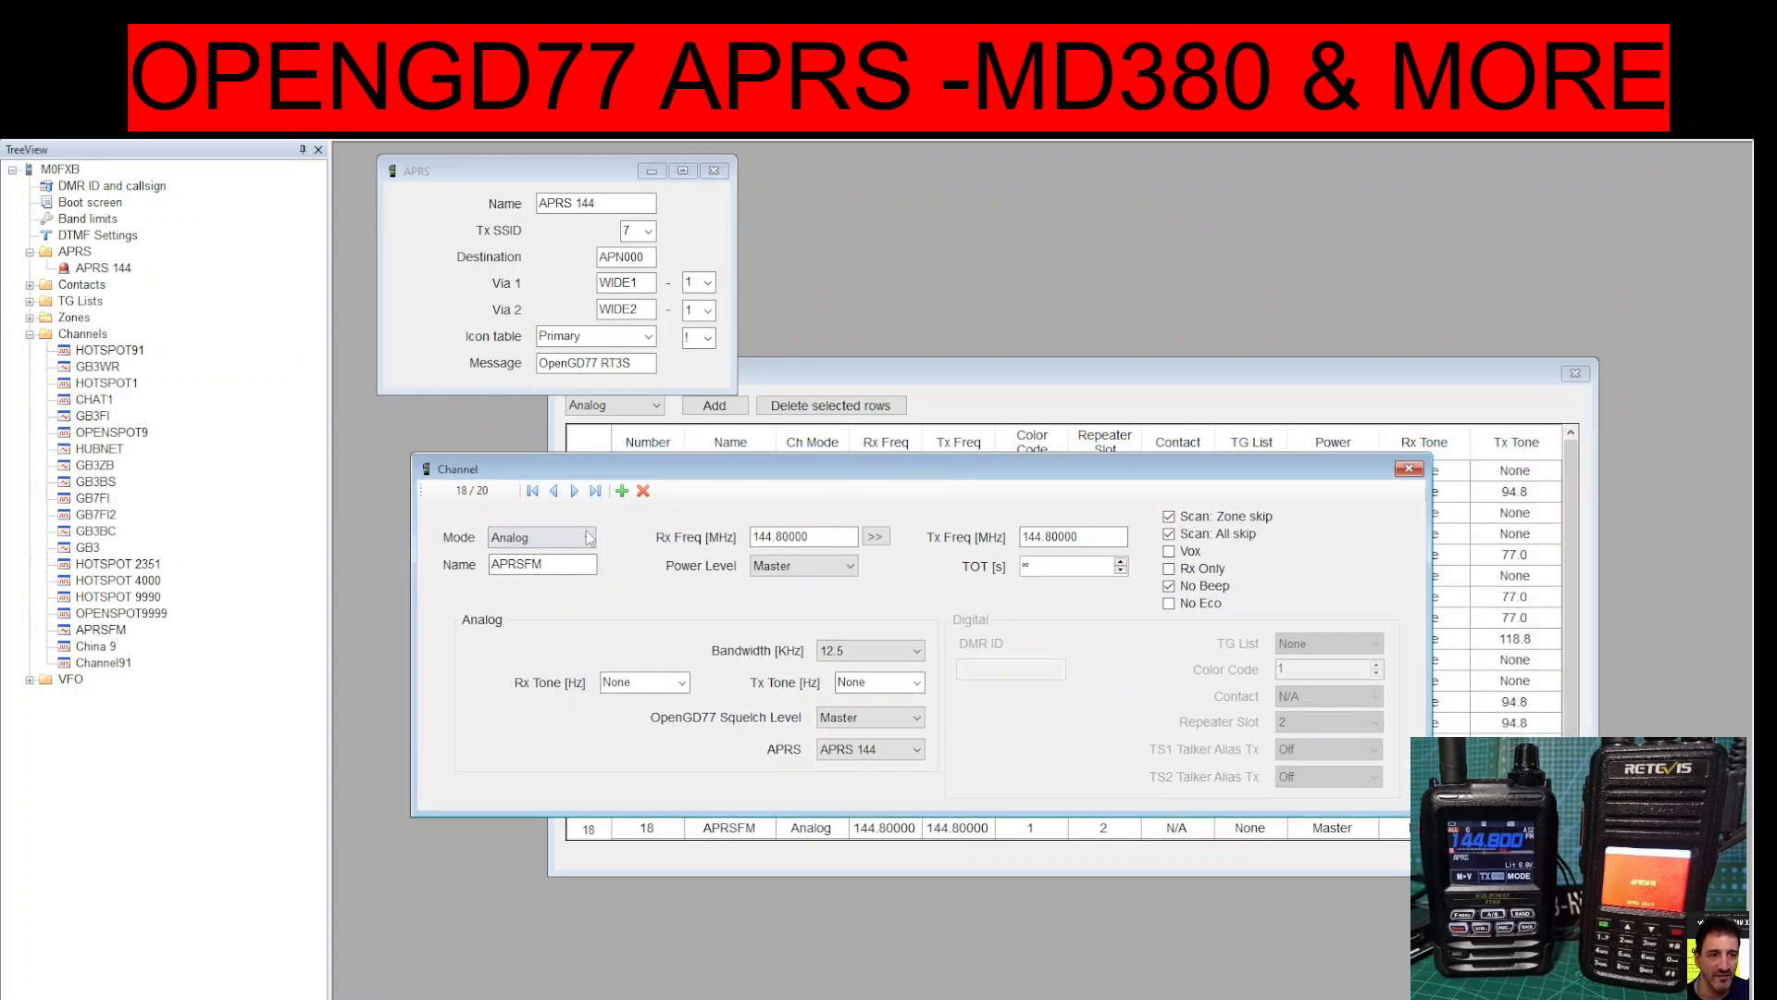
left_click(802, 536)
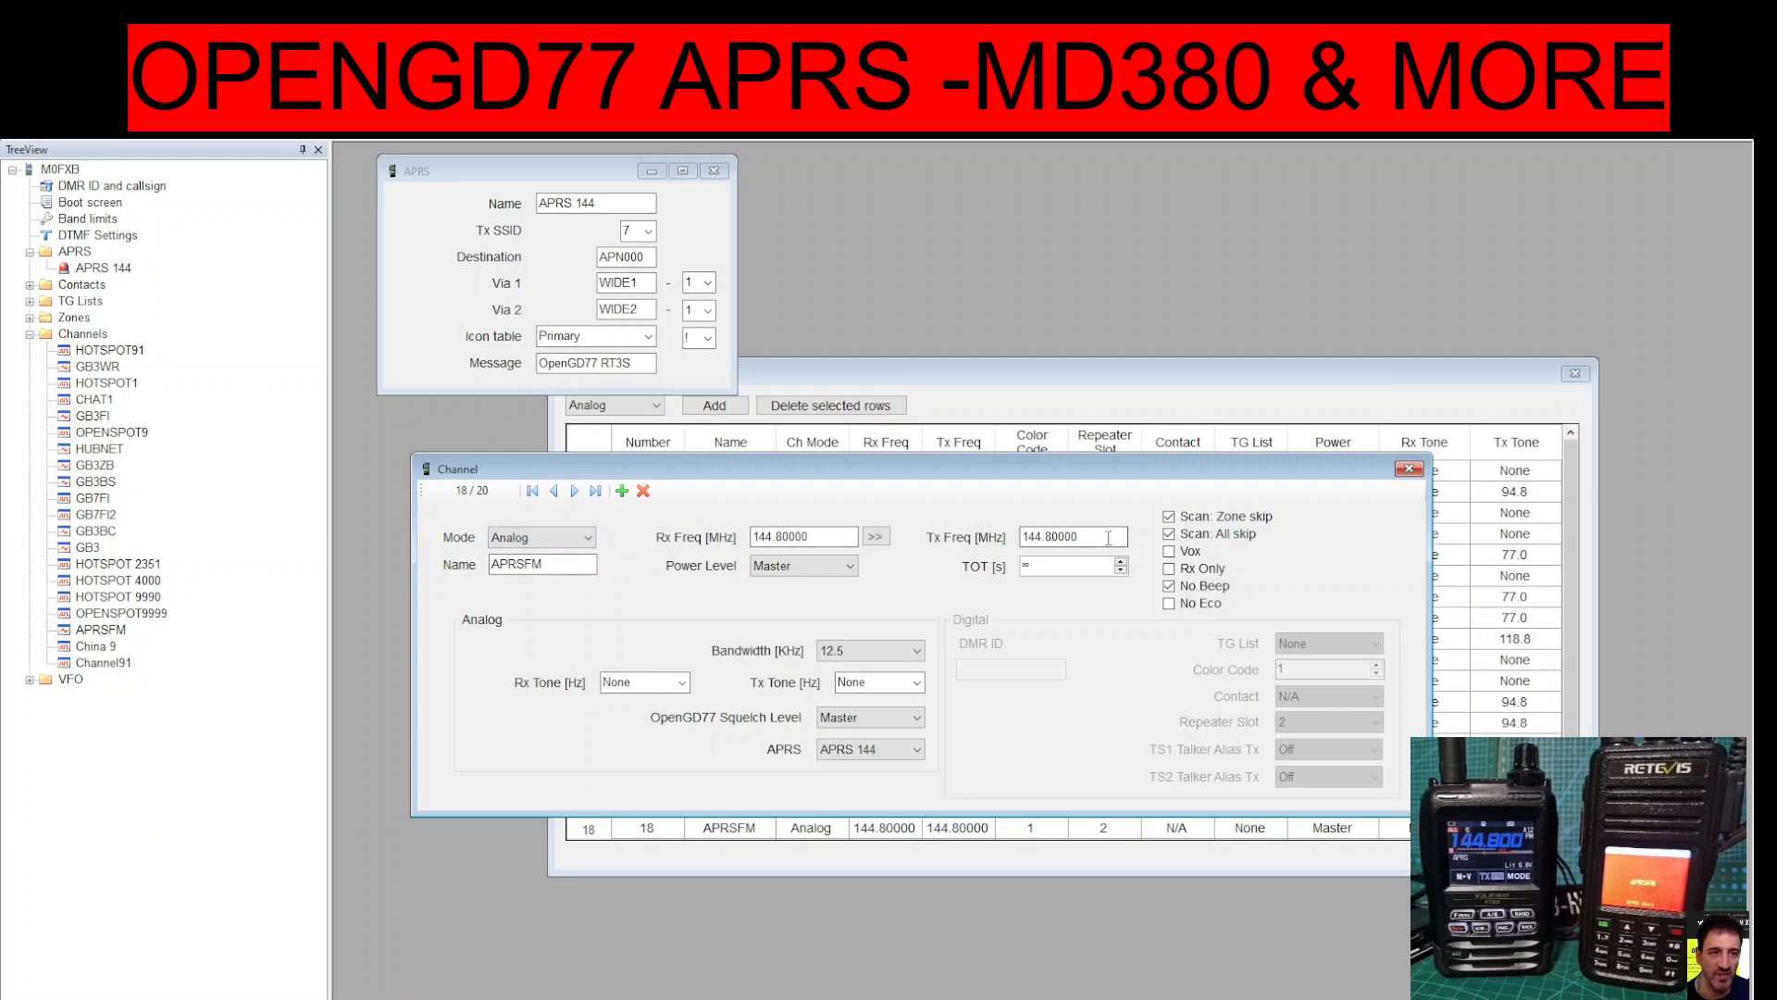
left_click(800, 566)
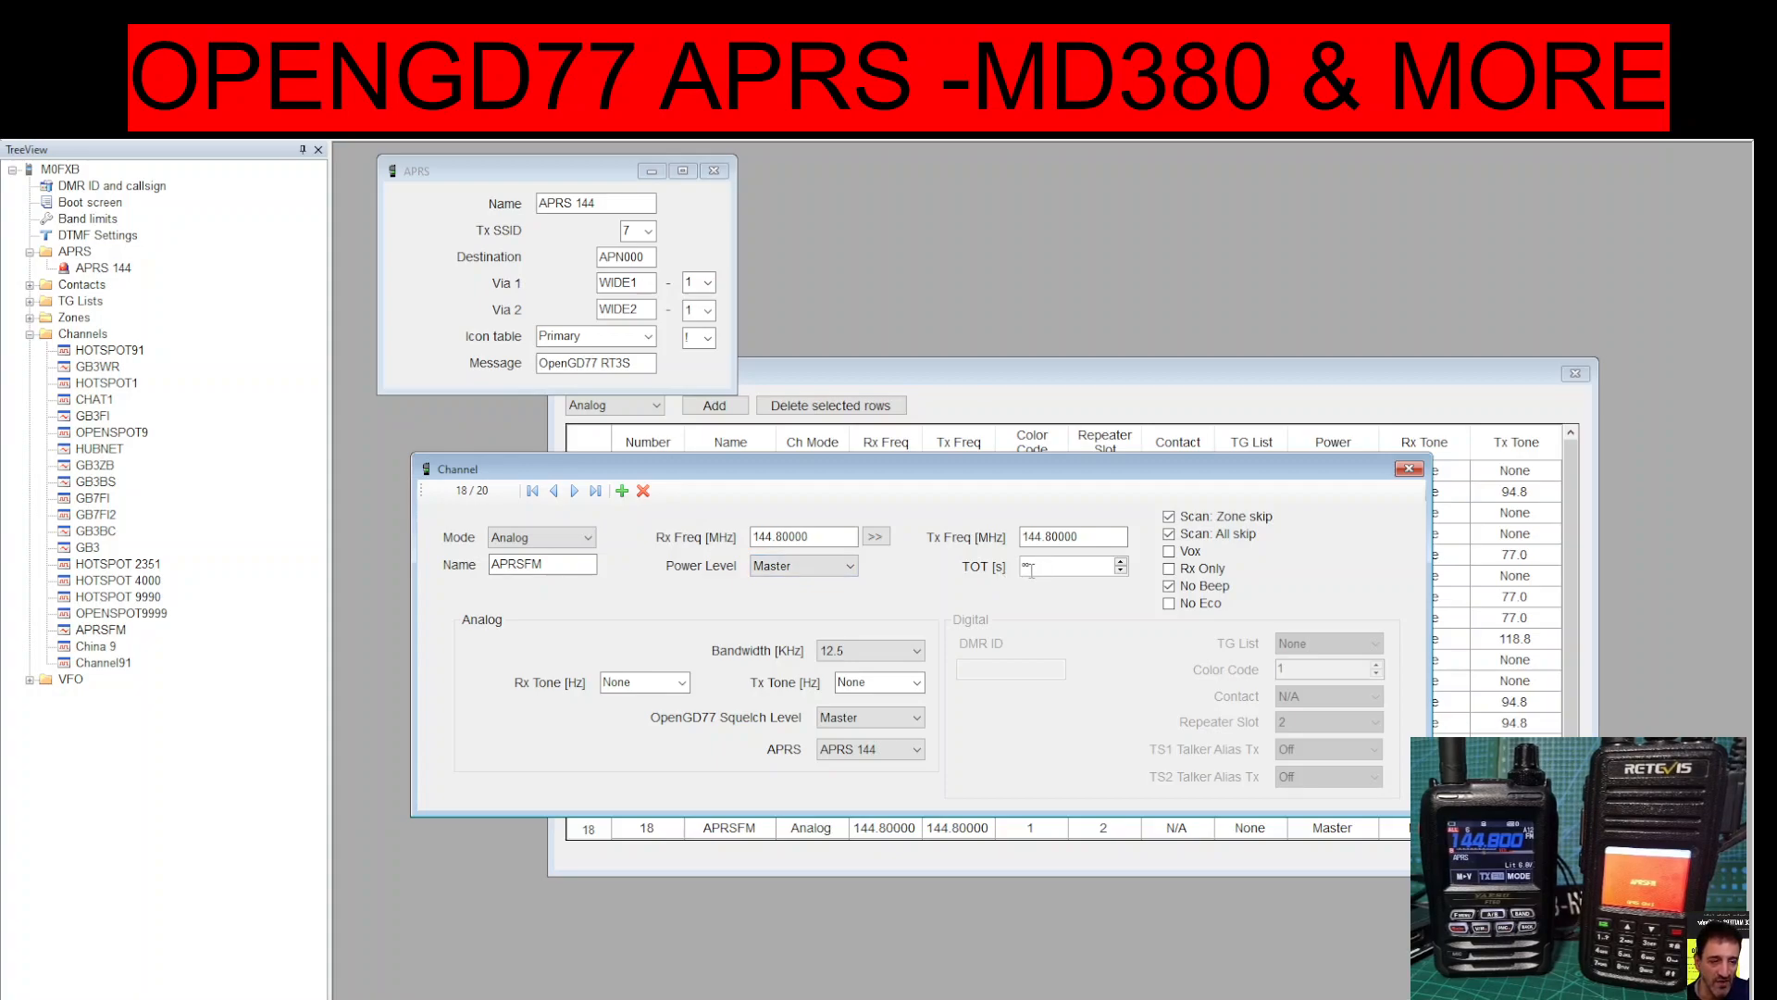
mouse_move(610, 591)
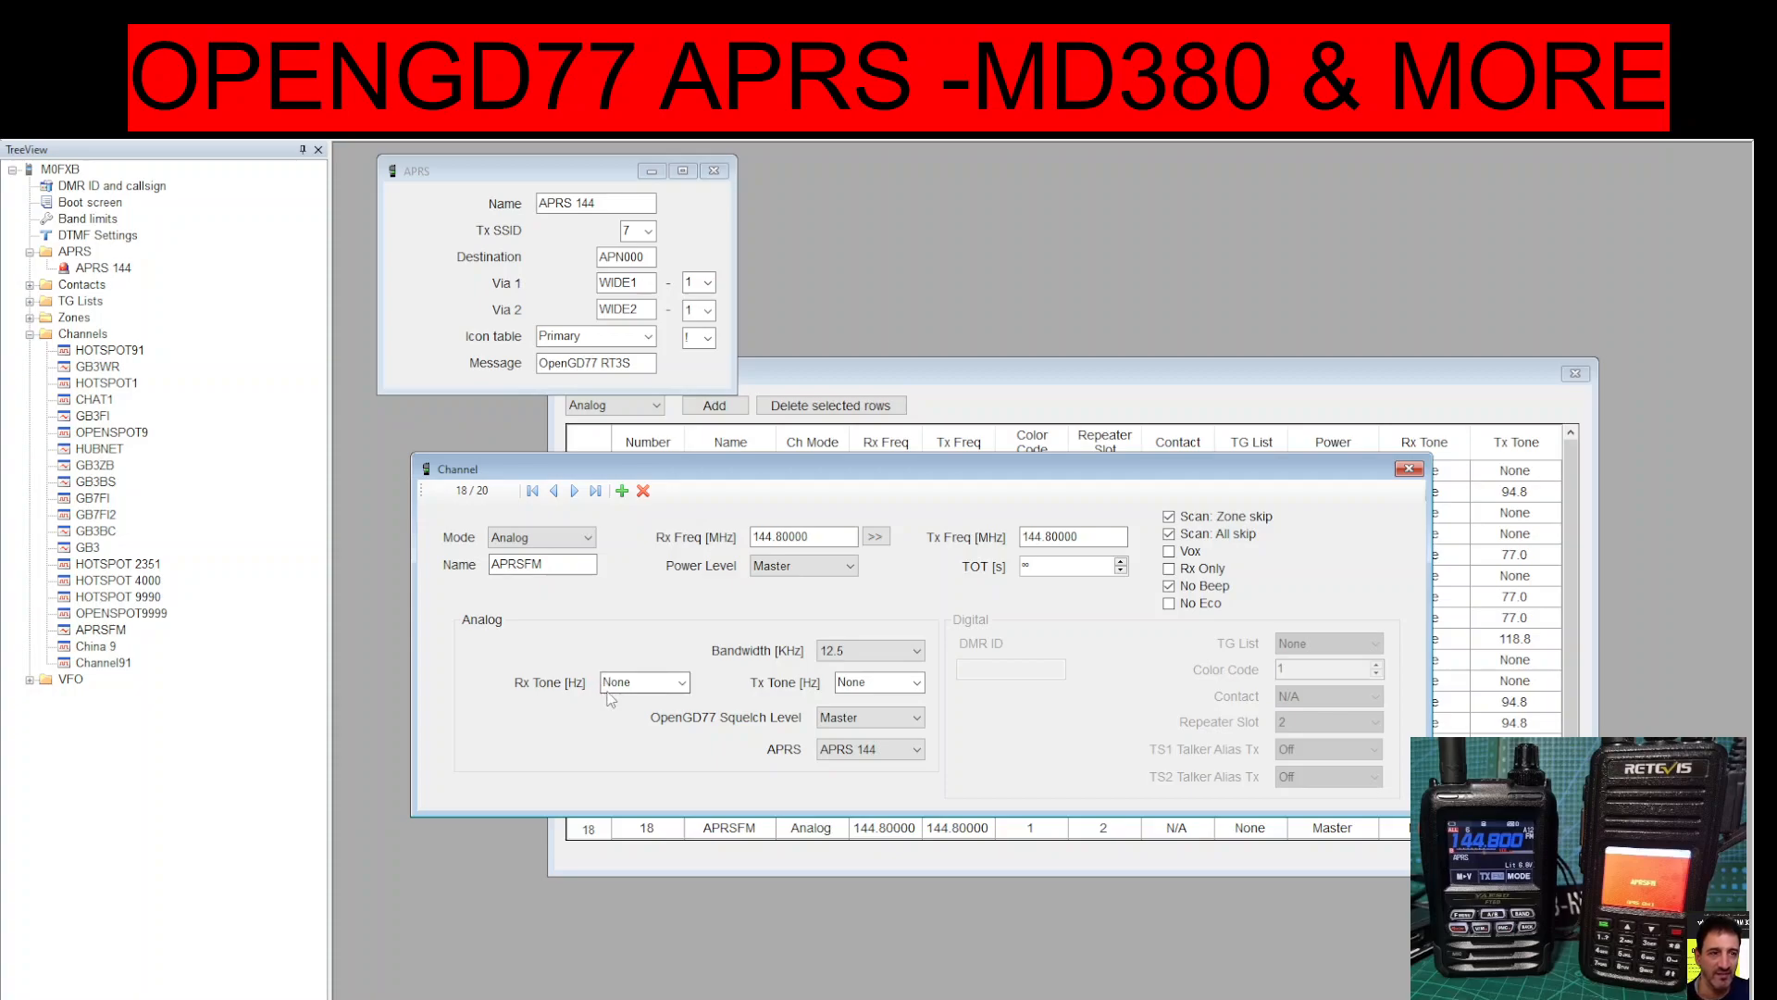
mouse_move(929, 725)
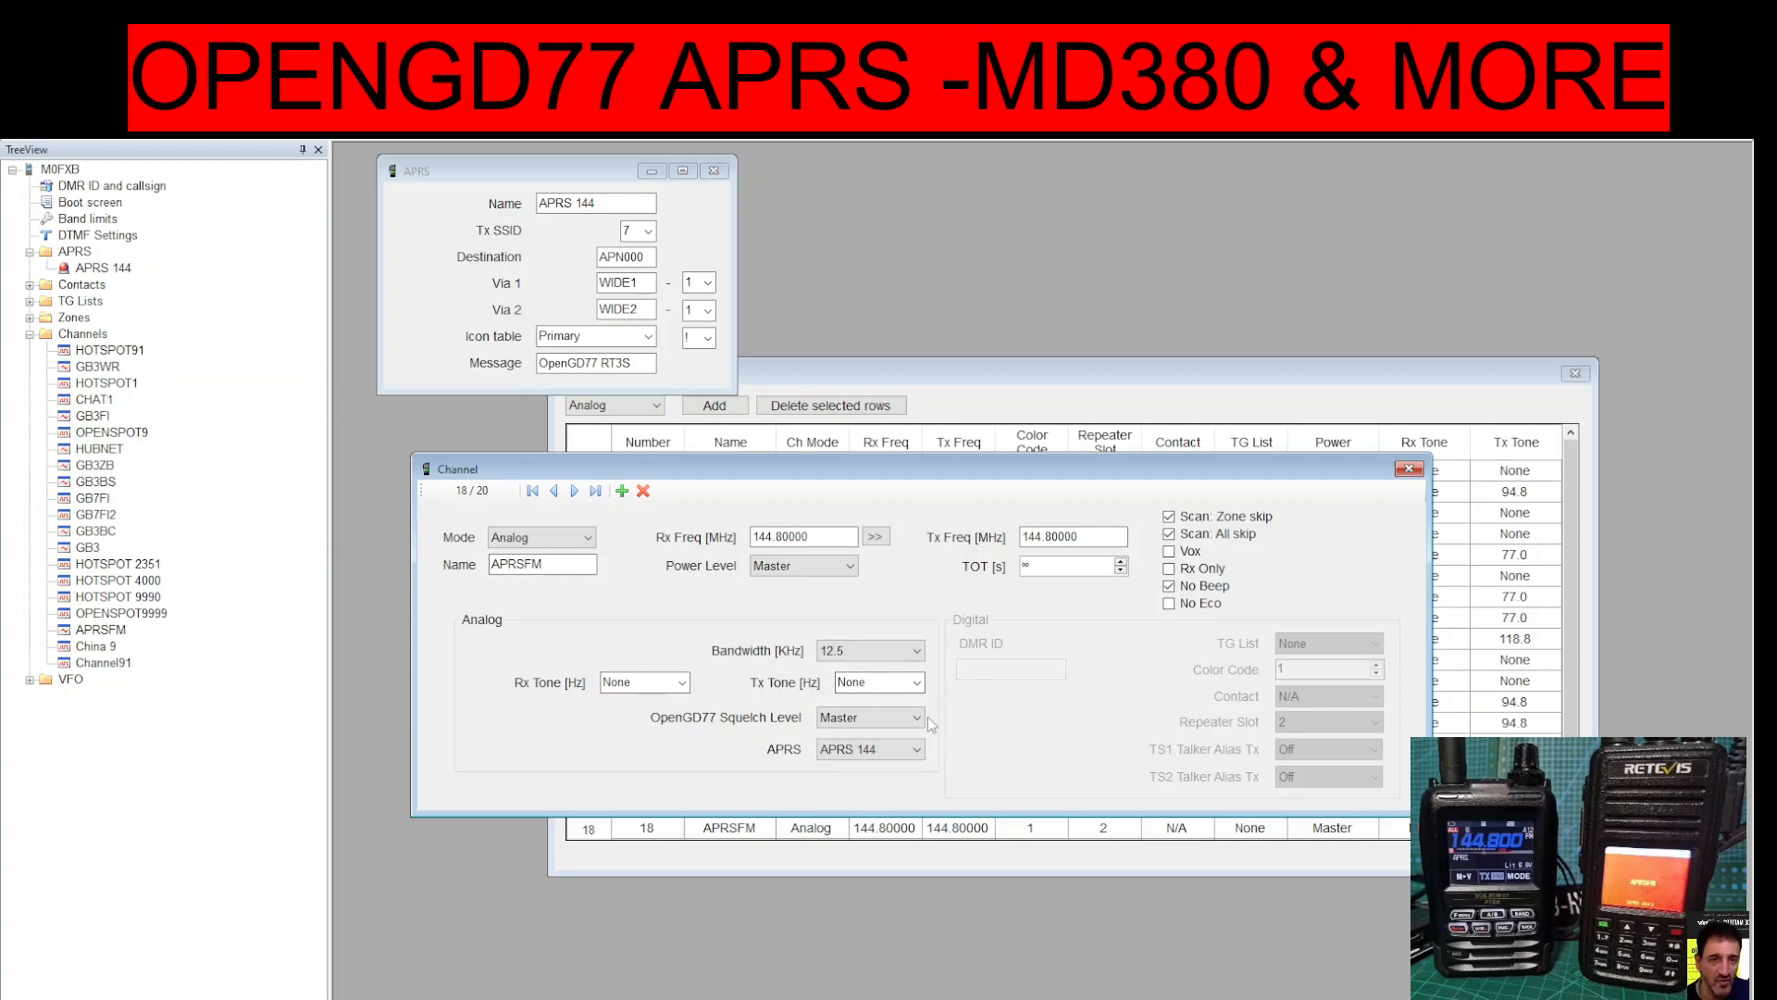
left_click(868, 716)
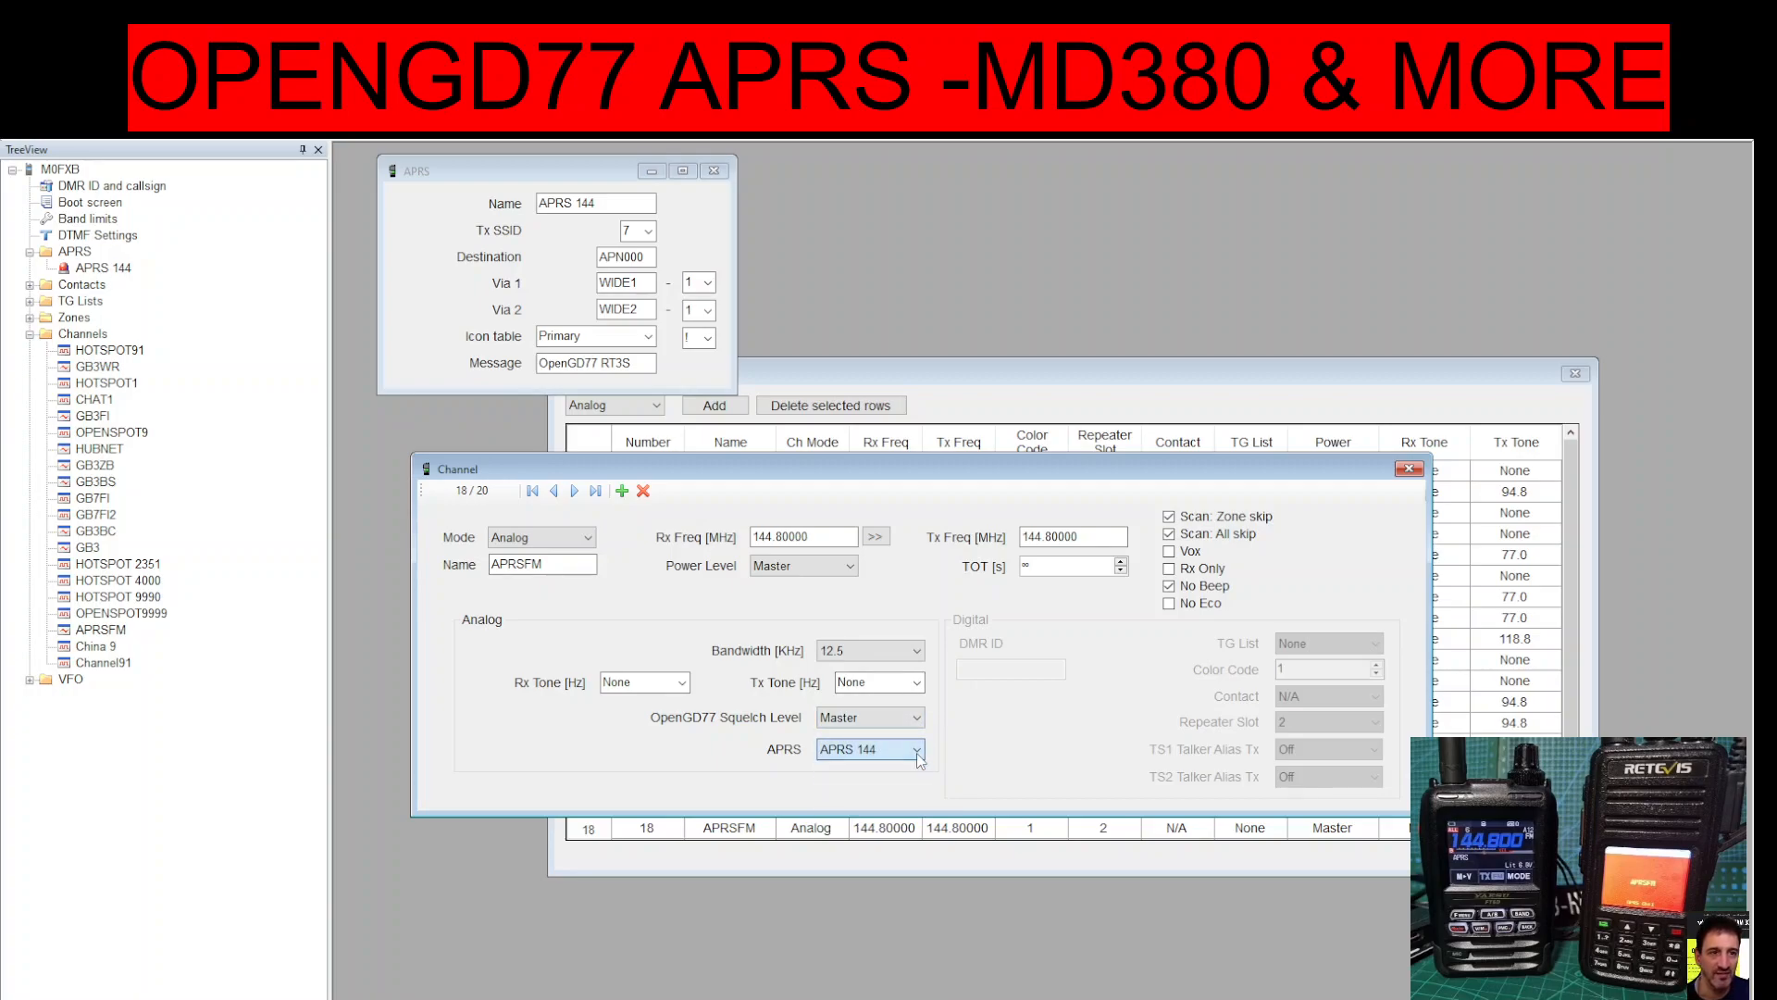
left_click(918, 748)
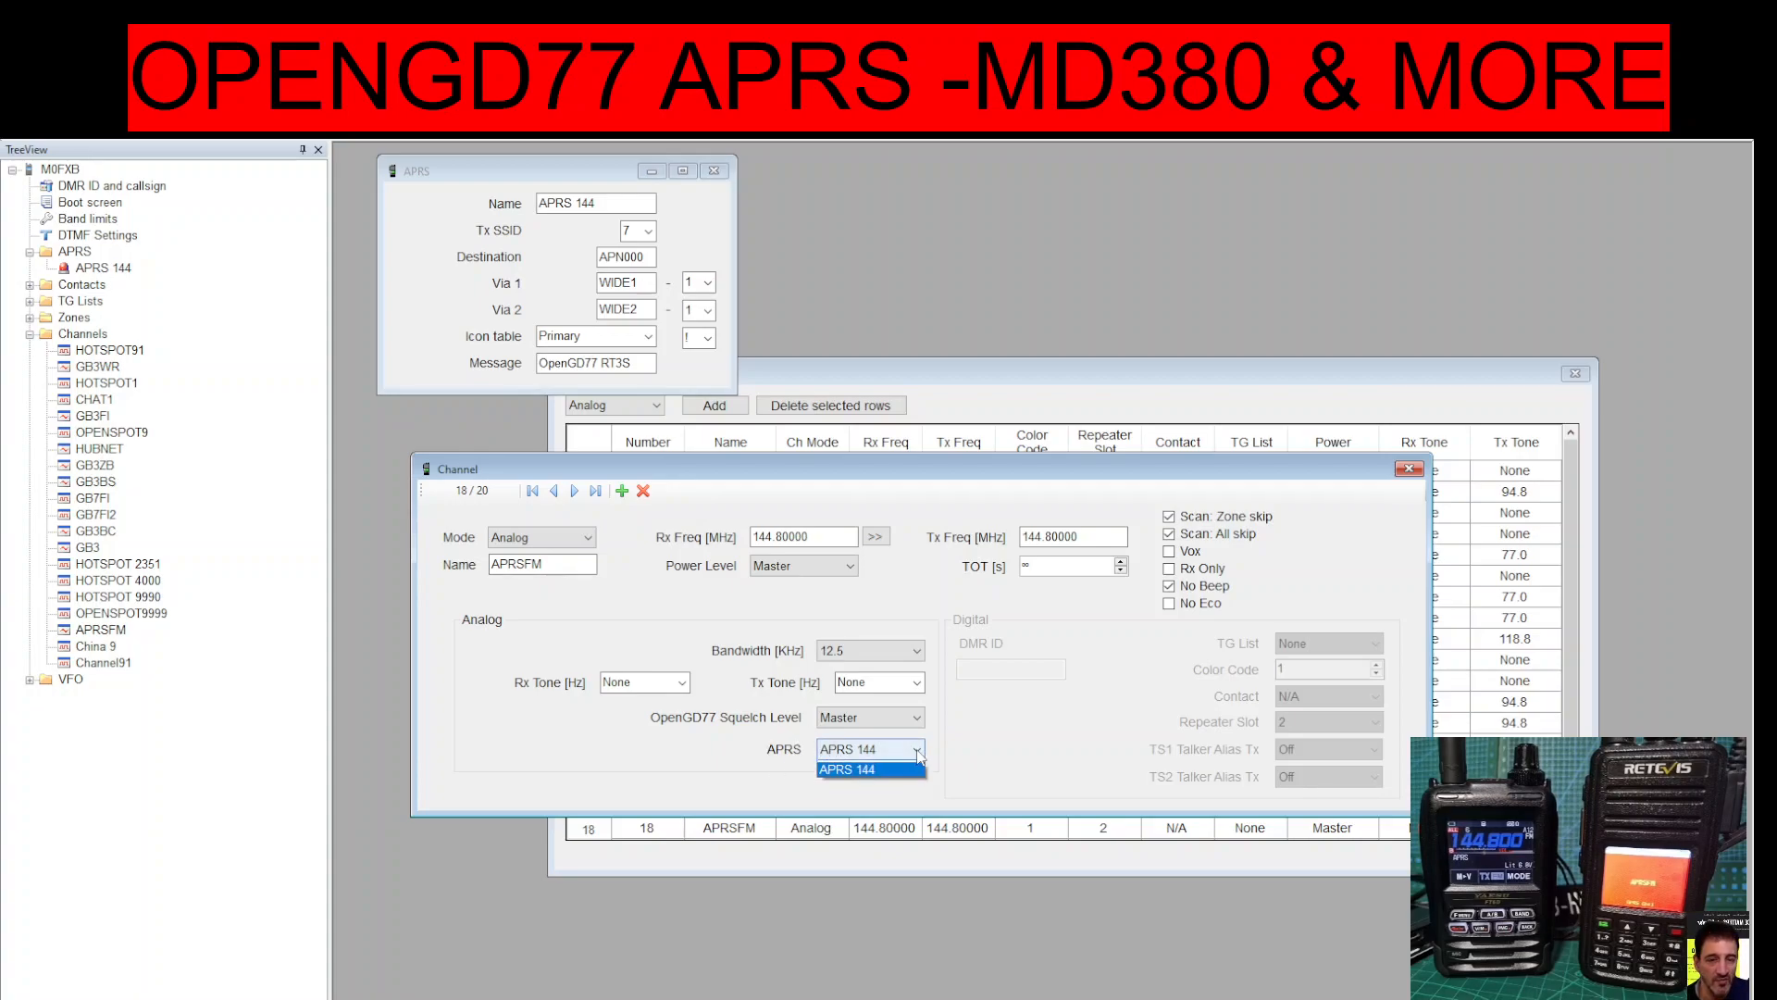
left_click(870, 768)
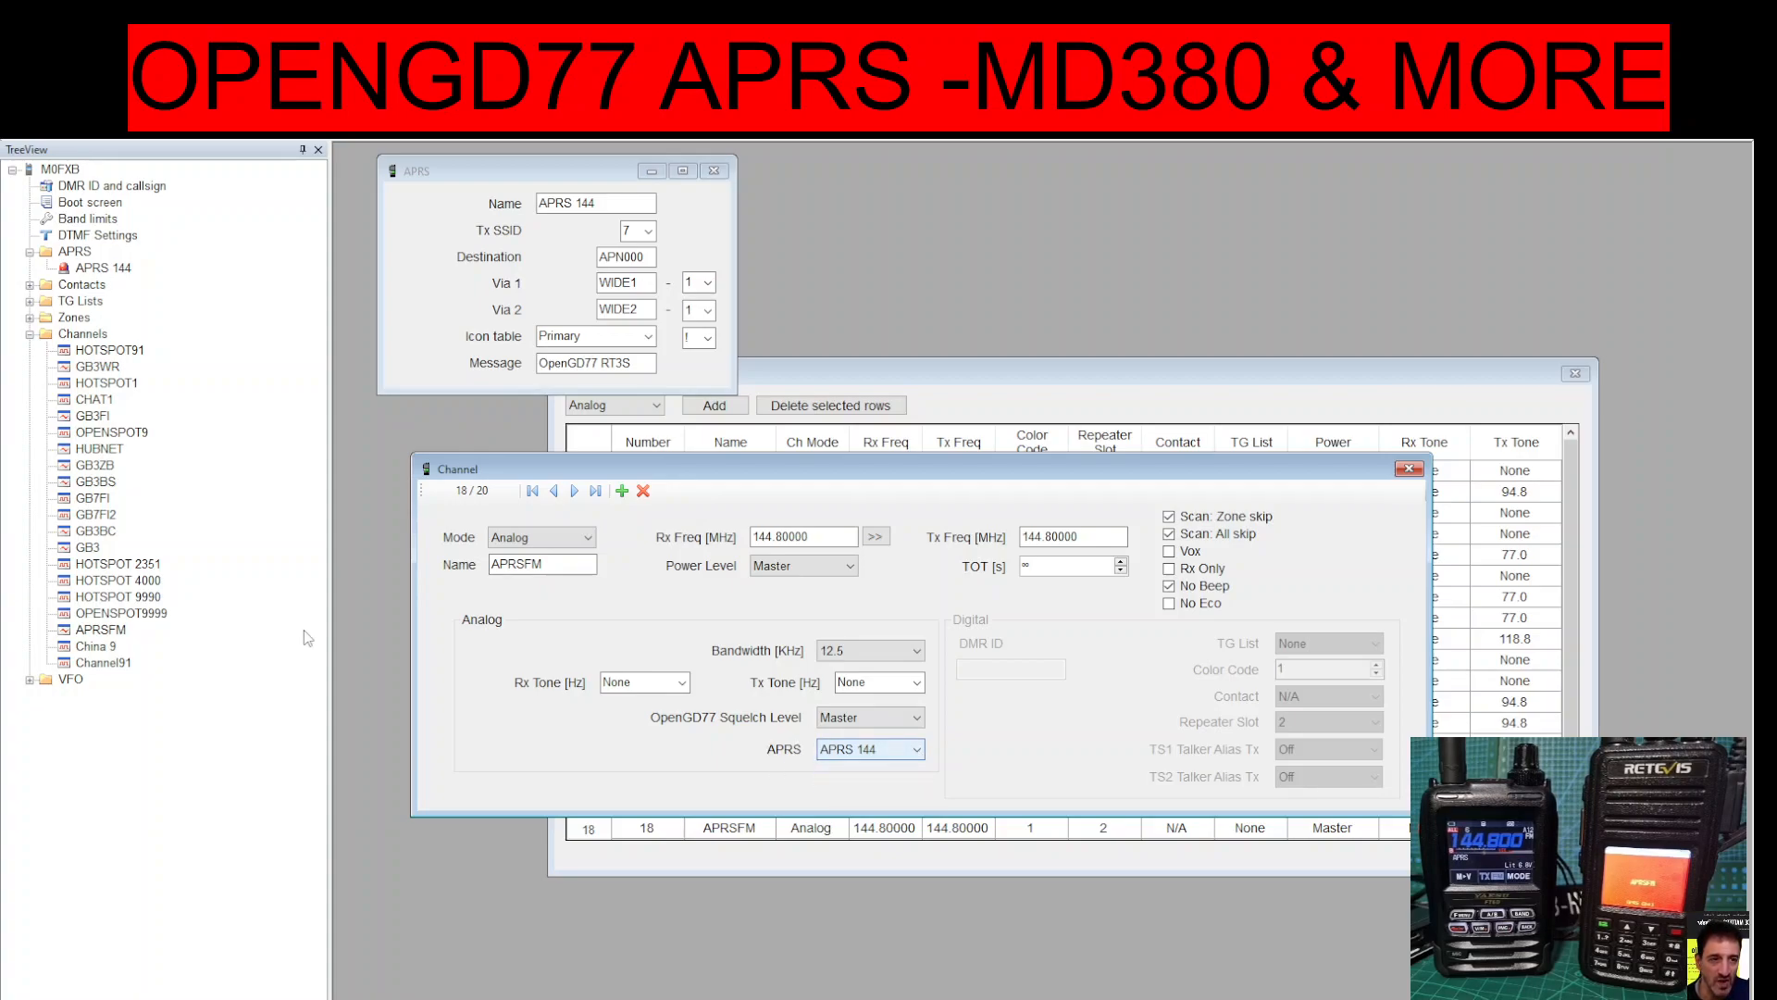